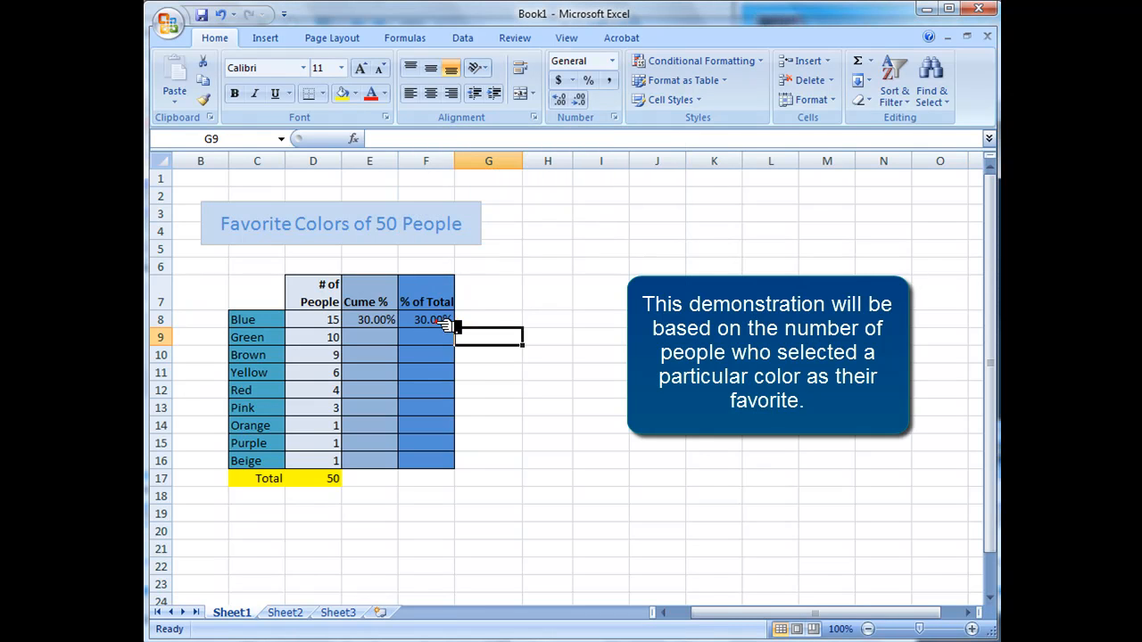
# Copy the =SUM(D8/$D$17) percentage formula from F8 into F9:F16
pyautogui.click(426, 319)
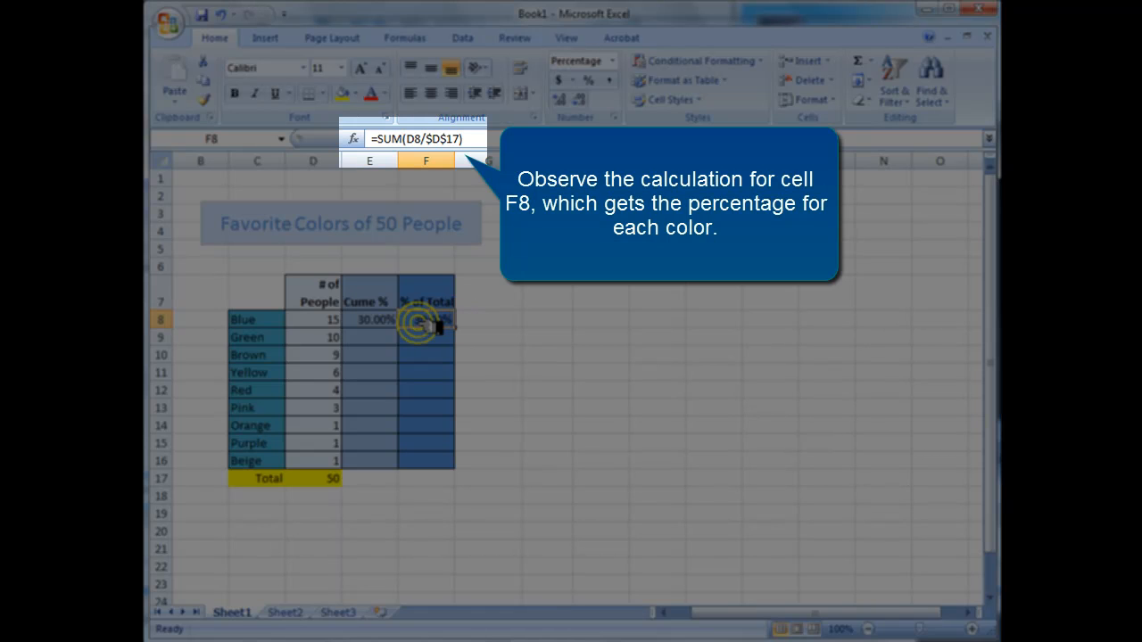
pyautogui.rightClick(433, 318)
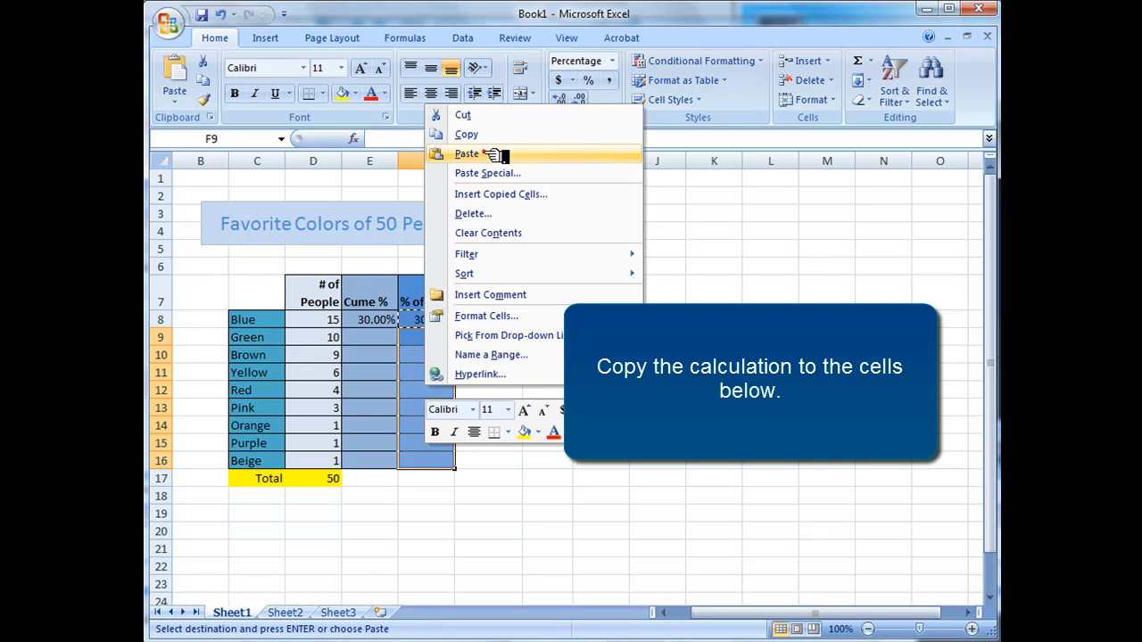
pyautogui.click(465, 153)
pyautogui.write('=SUM($F$8:F8)')
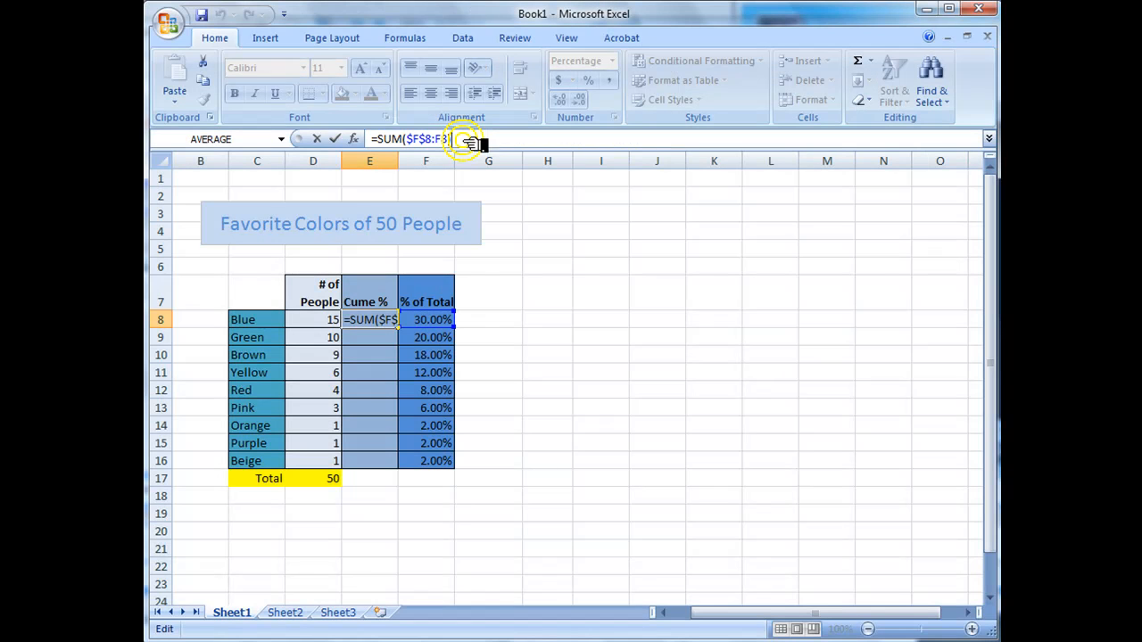
# Copy the =SUM($F$8:F8) running-total formula from E8 down through E16
pyautogui.rightClick(369, 319)
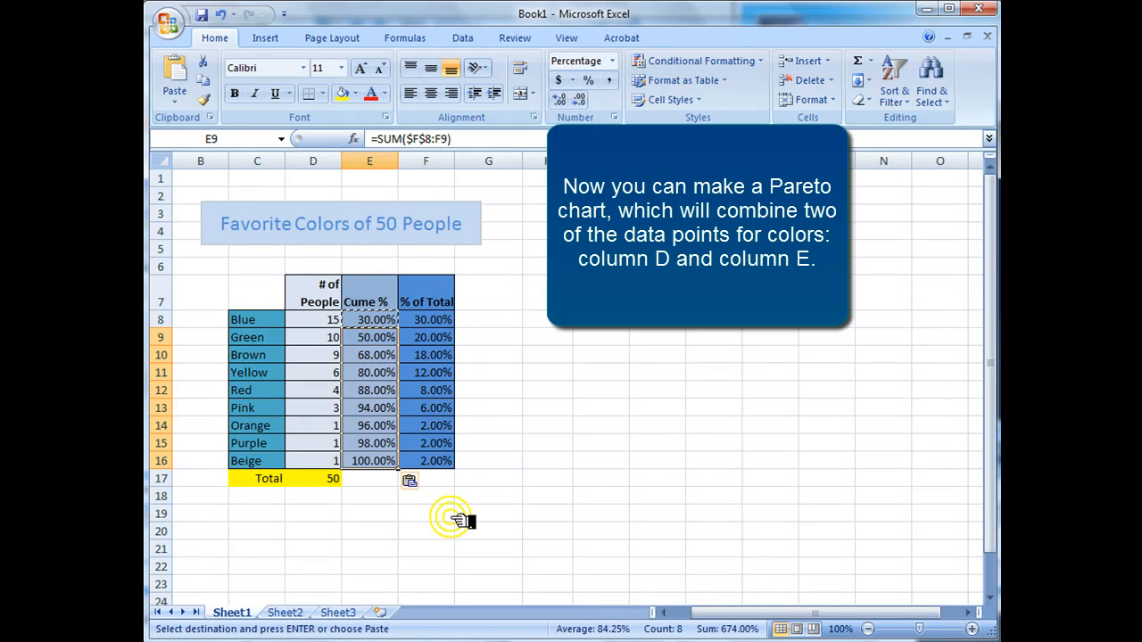
pyautogui.click(426, 531)
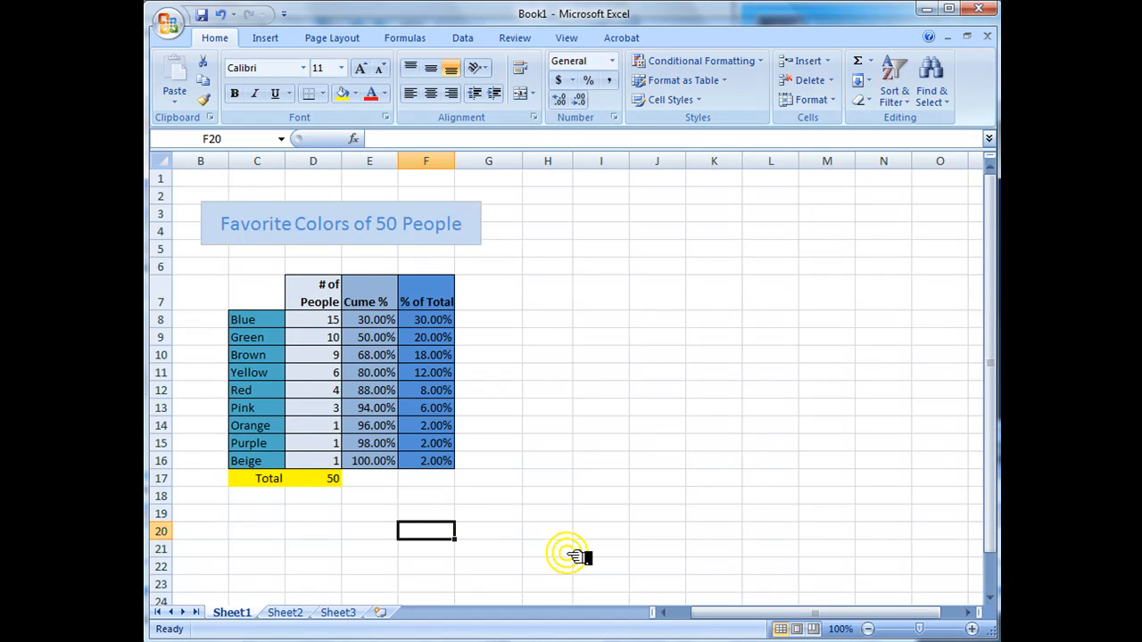
# Insert a 2-D clustered column chart from C7:E16 and nudge it beside the table
pyautogui.click(265, 38)
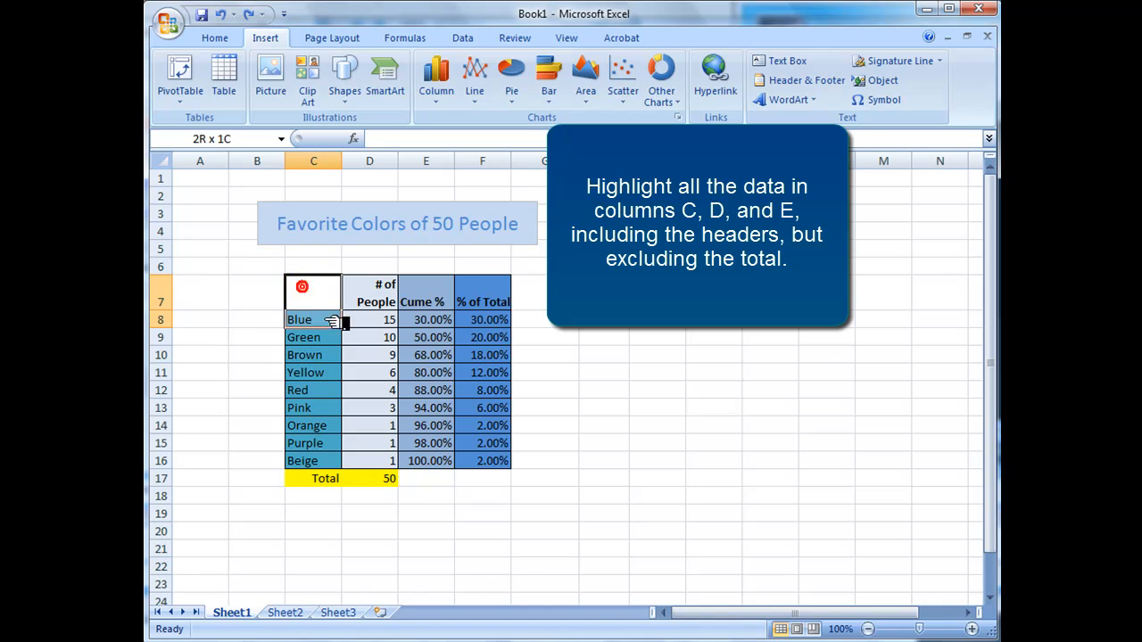
pyautogui.moveTo(312, 289); pyautogui.dragTo(451, 460)
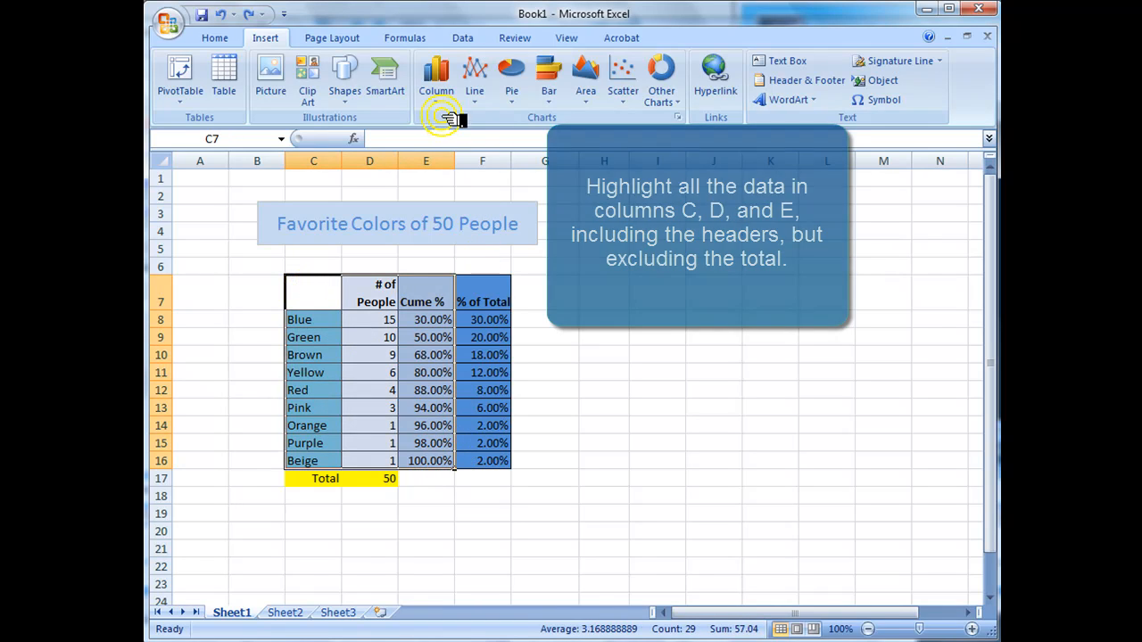
pyautogui.click(437, 75)
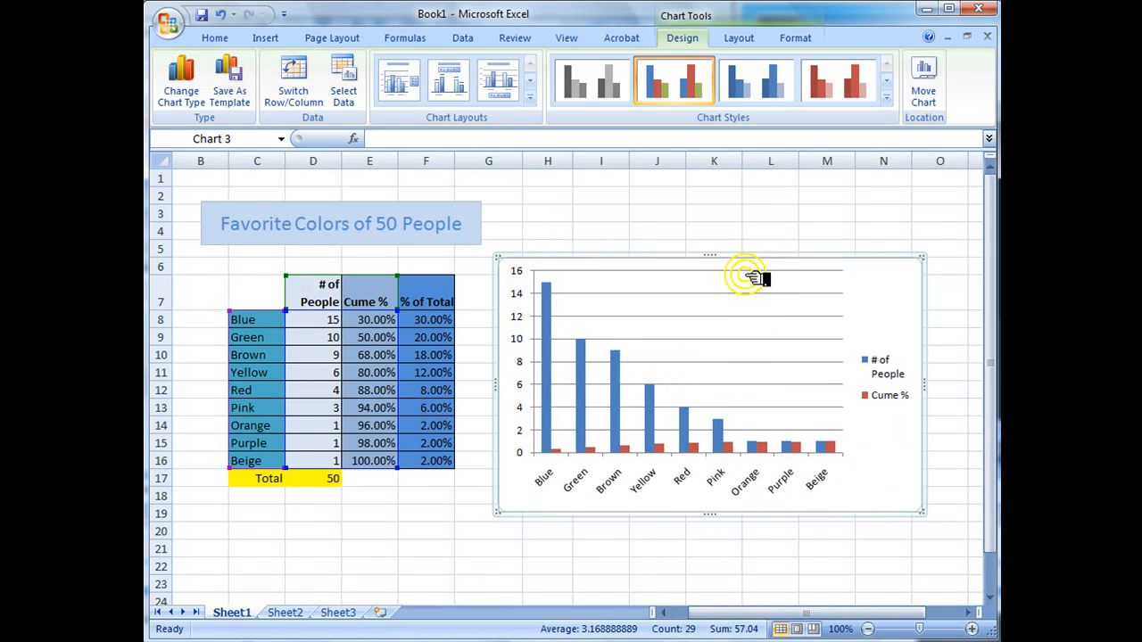
pyautogui.moveTo(749, 272); pyautogui.dragTo(762, 241)
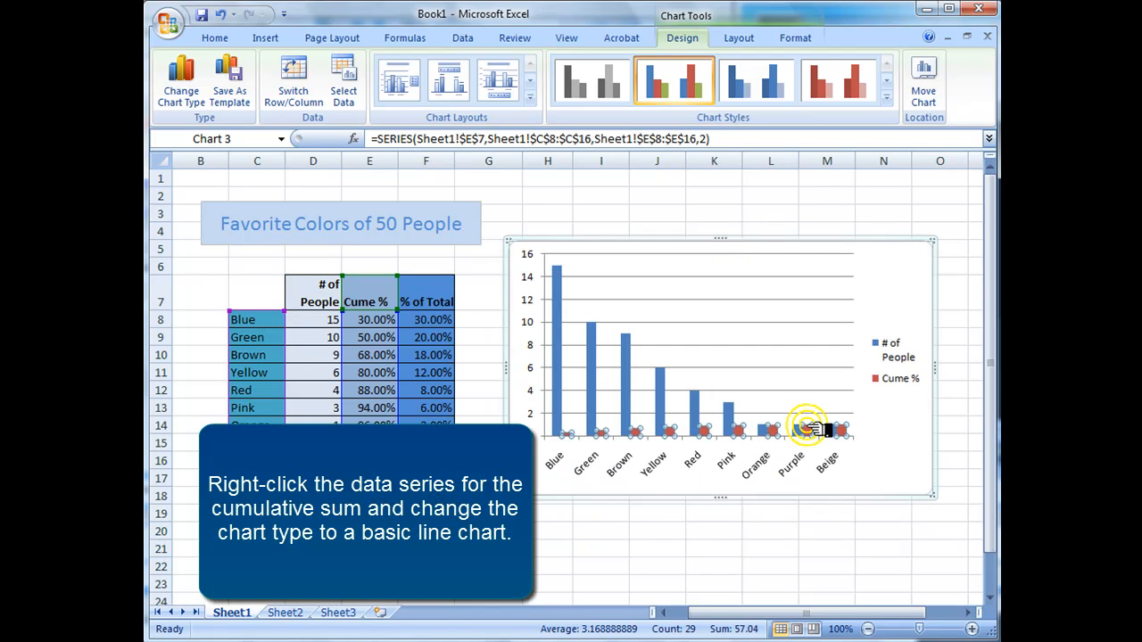
# Change the Cume % series to a basic Line chart type
pyautogui.rightClick(807, 428)
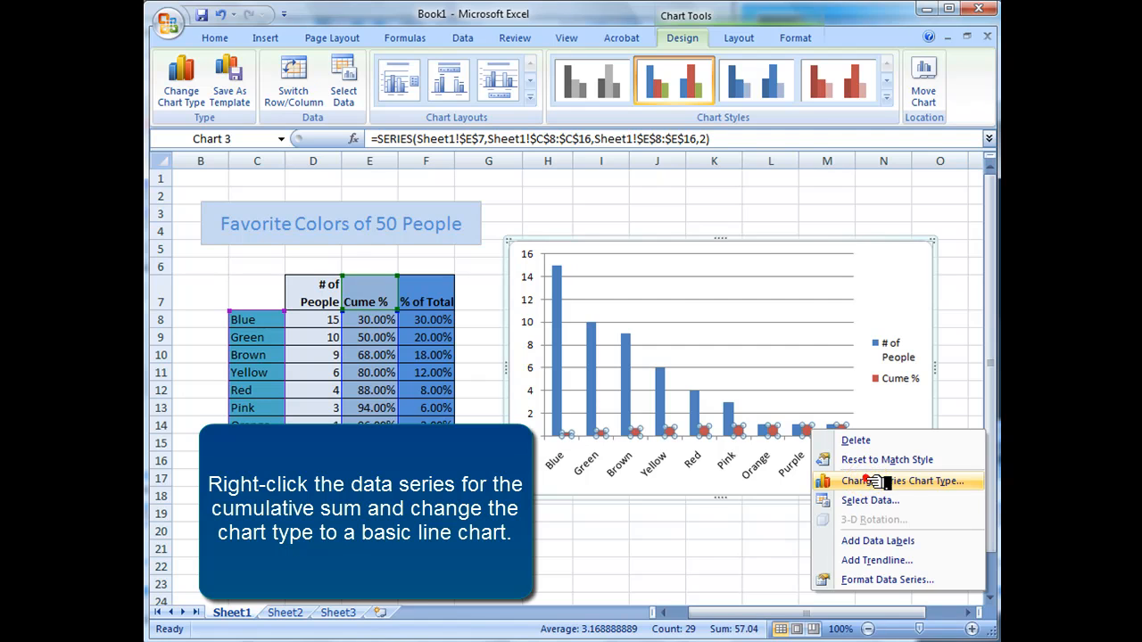
pyautogui.click(905, 481)
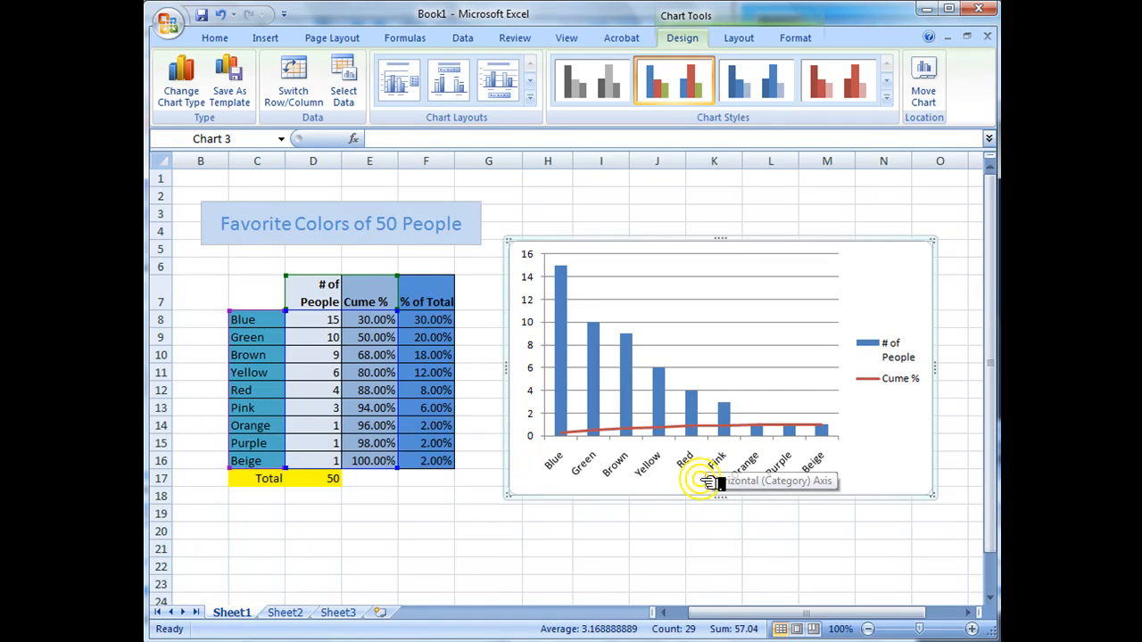
pyautogui.moveTo(848, 484)
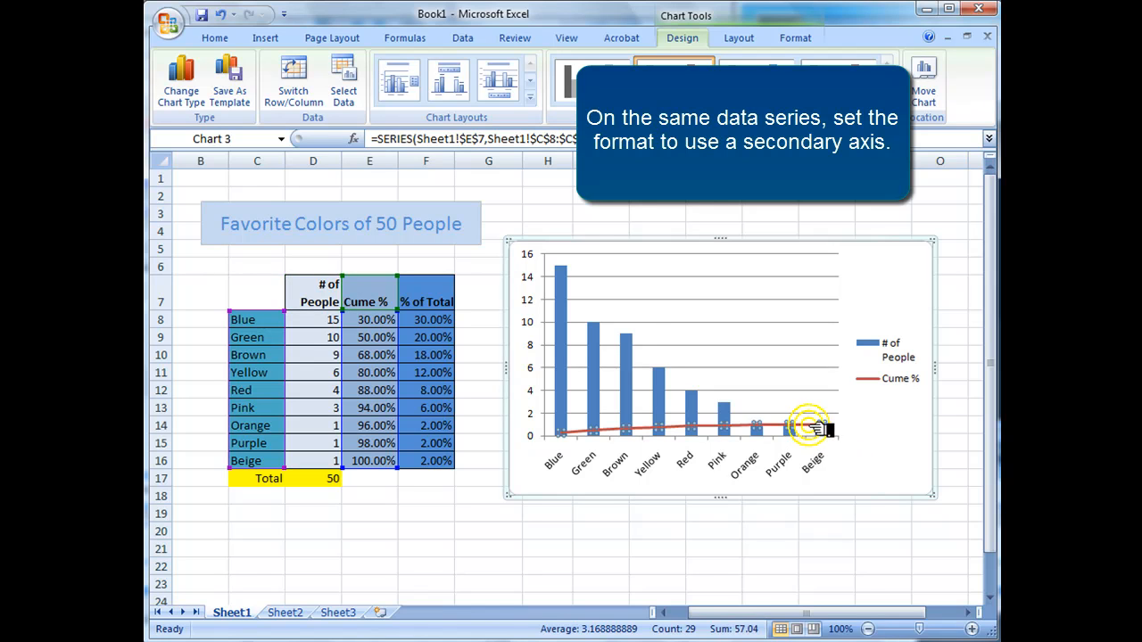
# Plot the Cume % line on a secondary axis via Format Data Series
pyautogui.rightClick(807, 427)
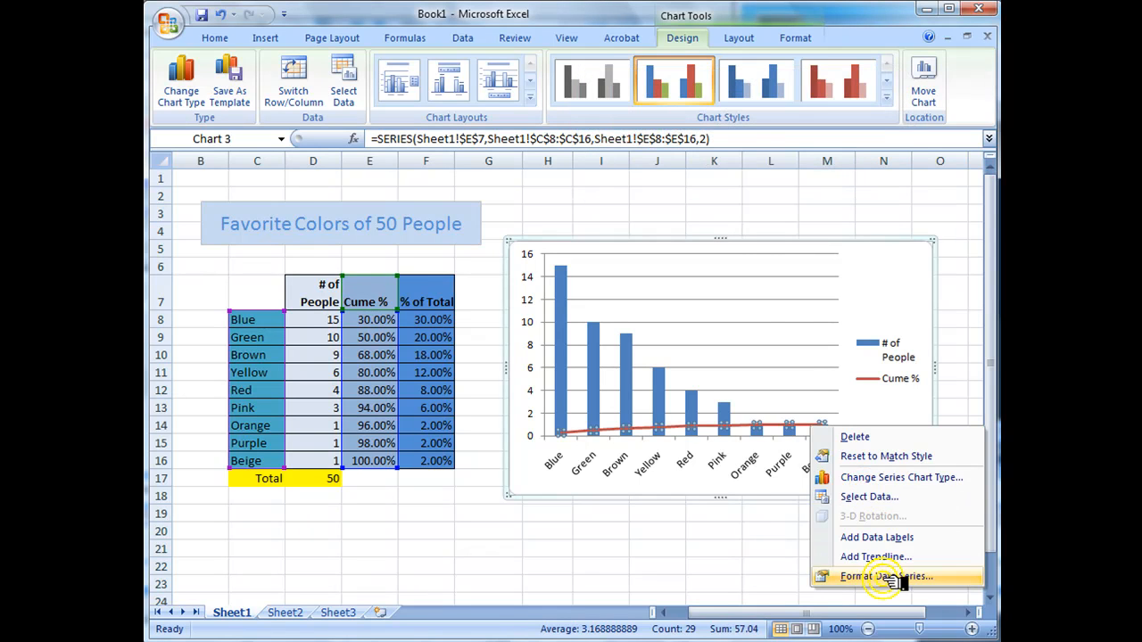
pyautogui.click(885, 575)
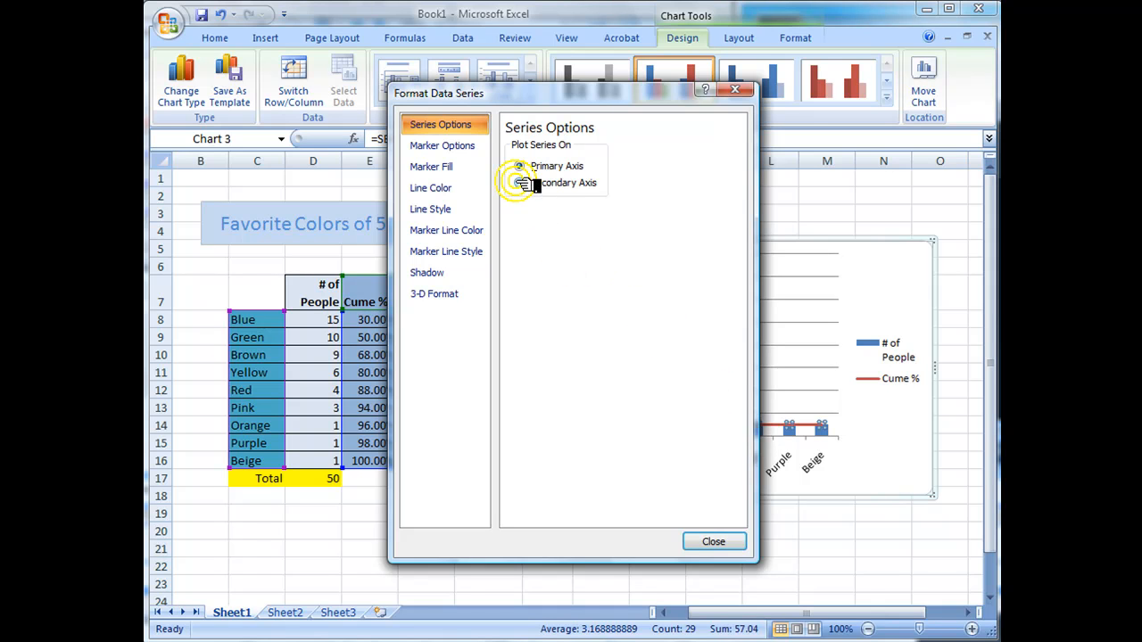
pyautogui.click(519, 182)
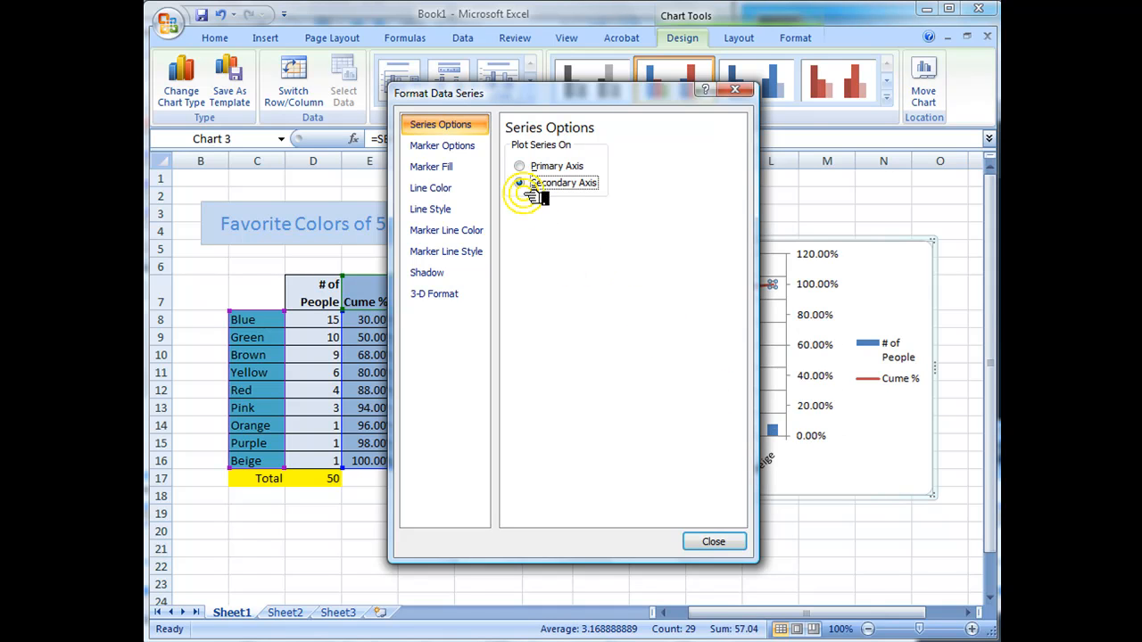
pyautogui.click(519, 182)
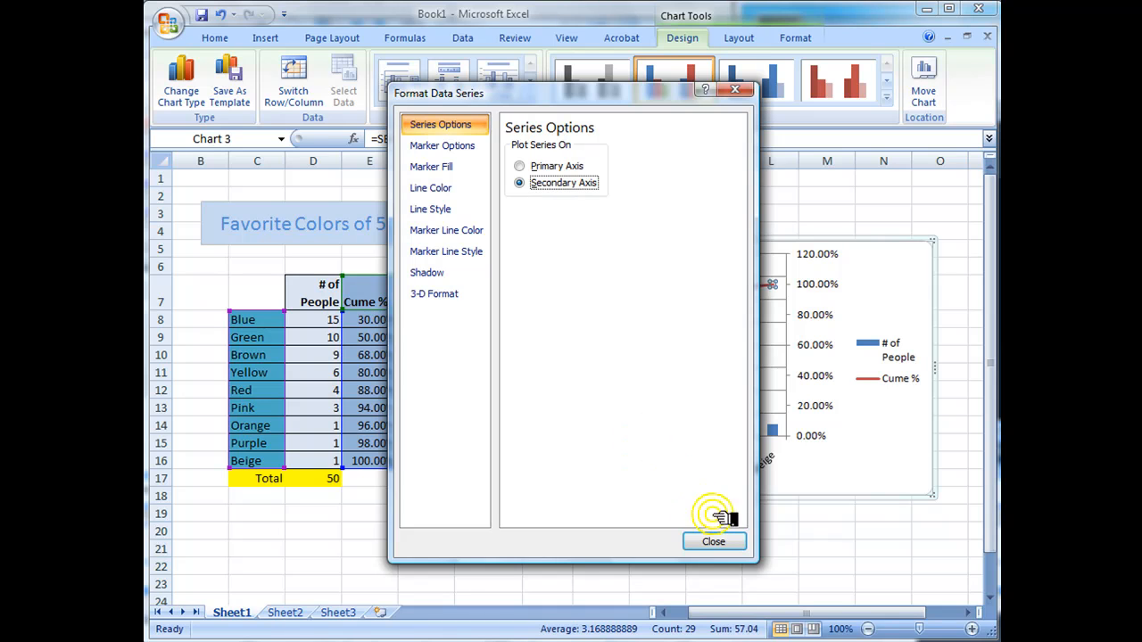
pyautogui.click(713, 542)
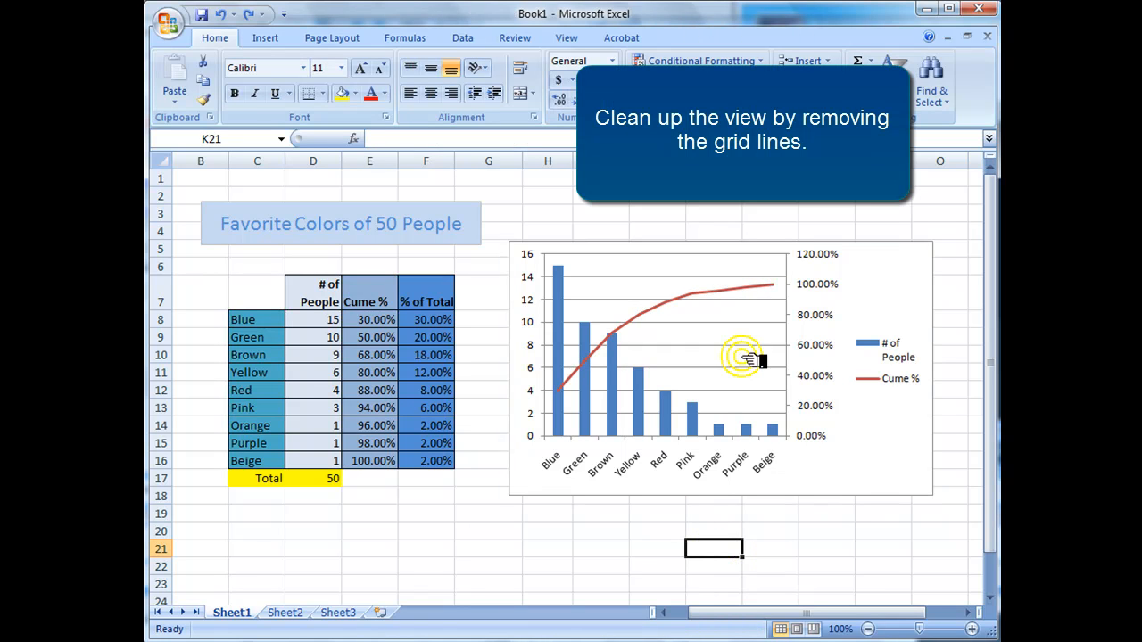
pyautogui.moveTo(771, 324)
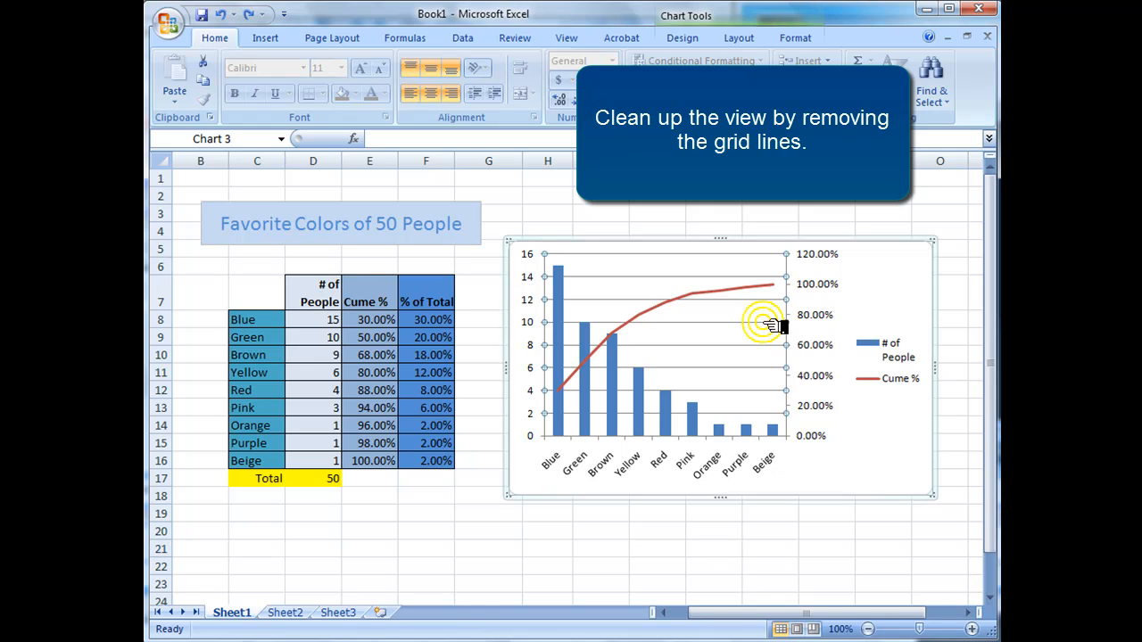
# Delete the chart's horizontal major gridlines
pyautogui.rightClick(762, 324)
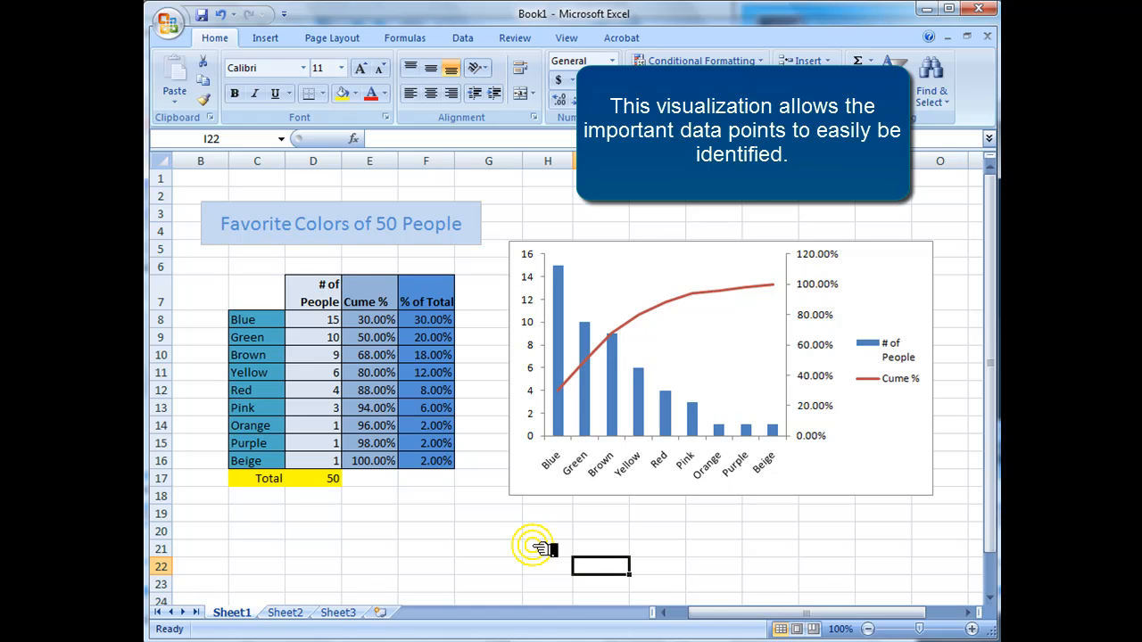
pyautogui.moveTo(863, 248)
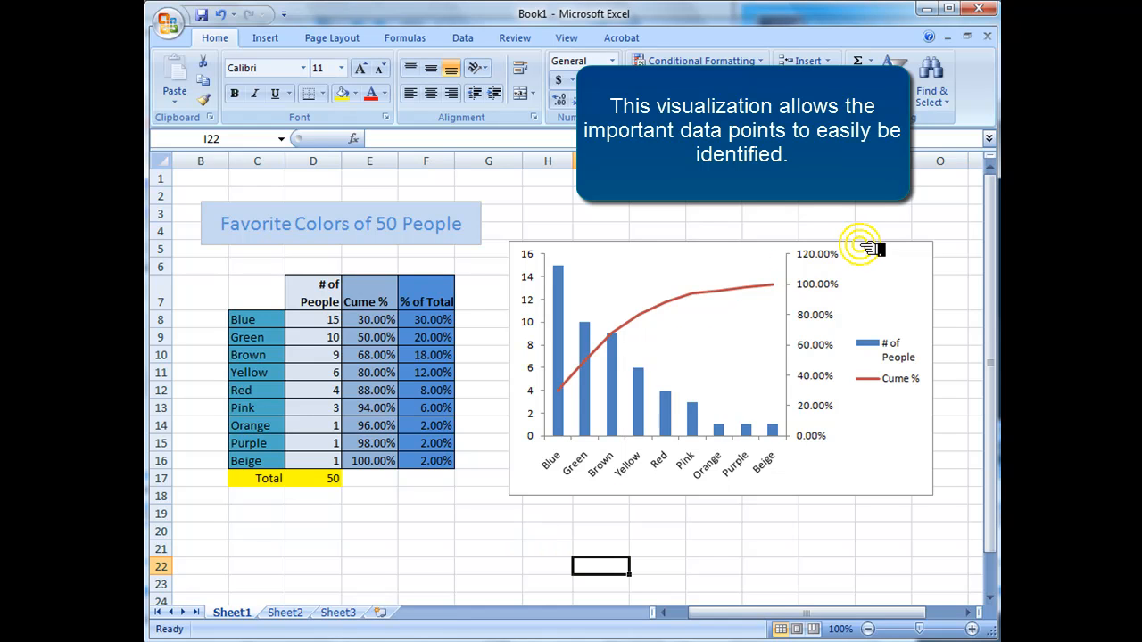